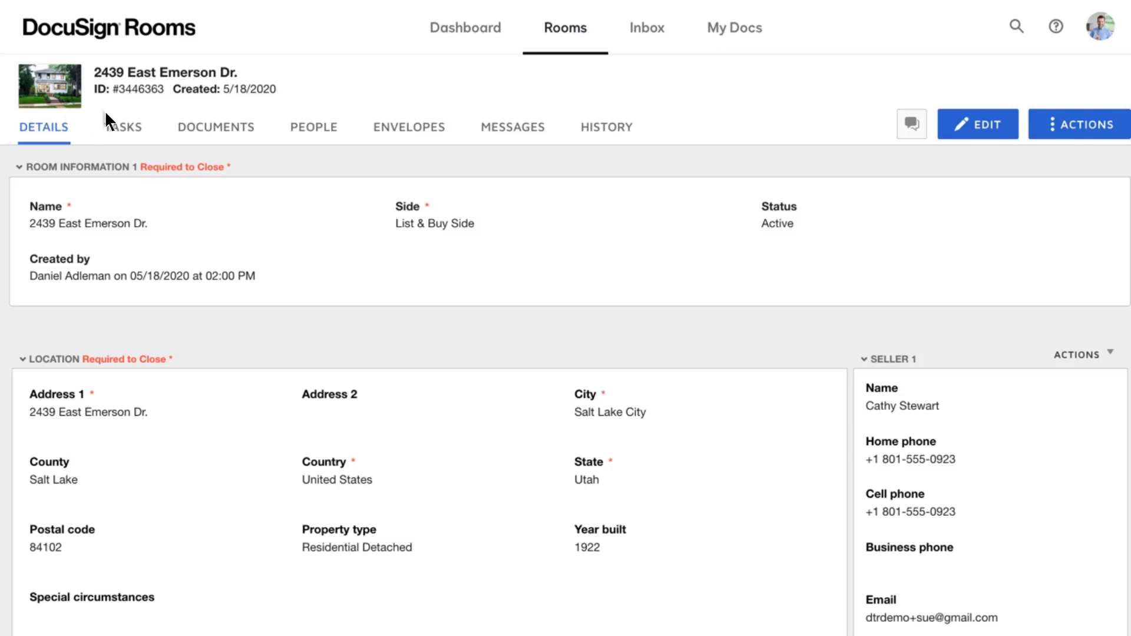
mouse_move(734, 27)
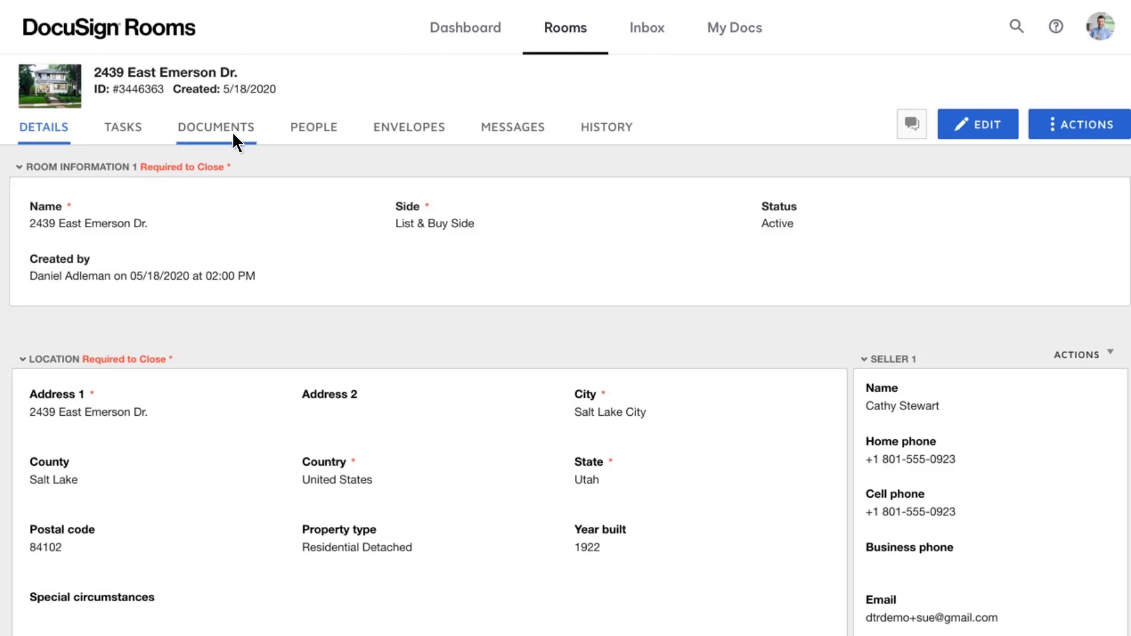
click(214, 126)
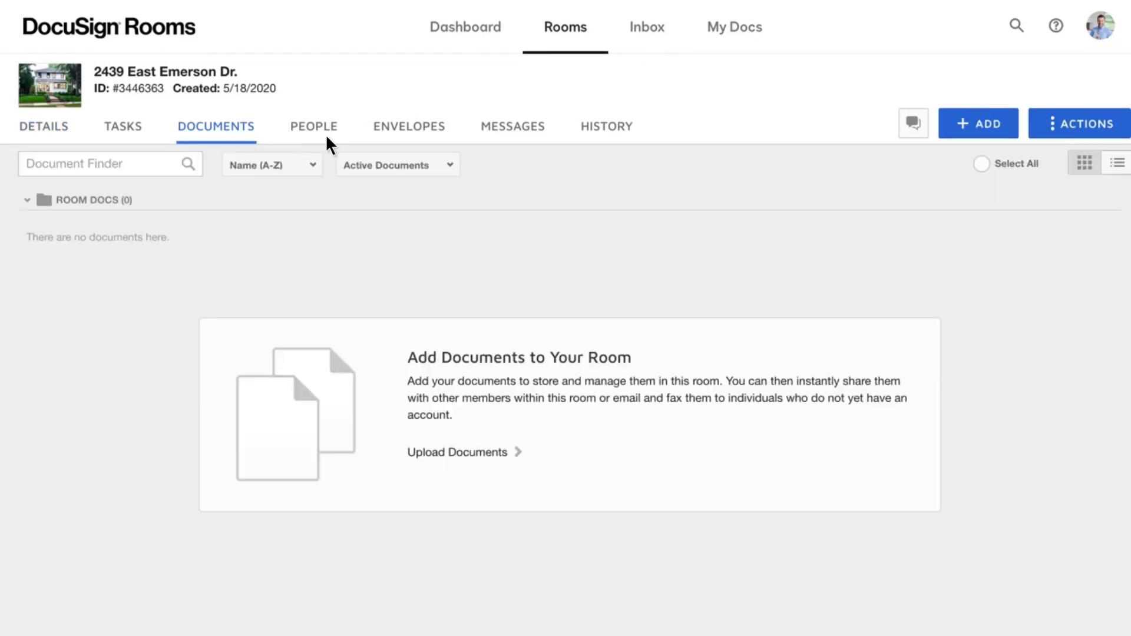
Start adding a document with Computer as the upload source
click(978, 123)
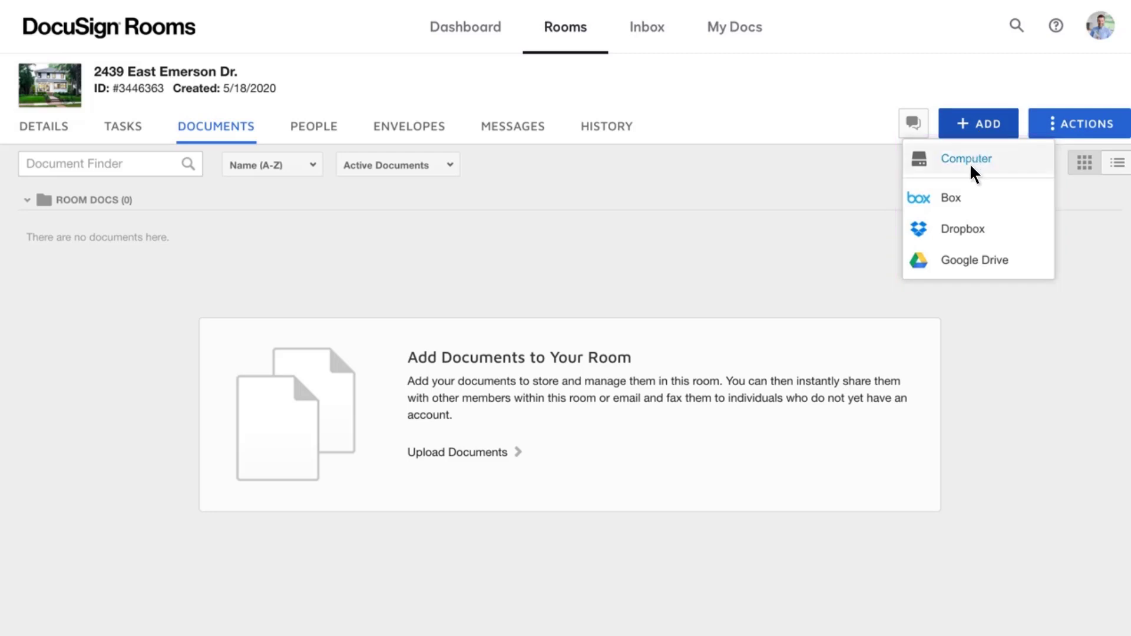
click(966, 157)
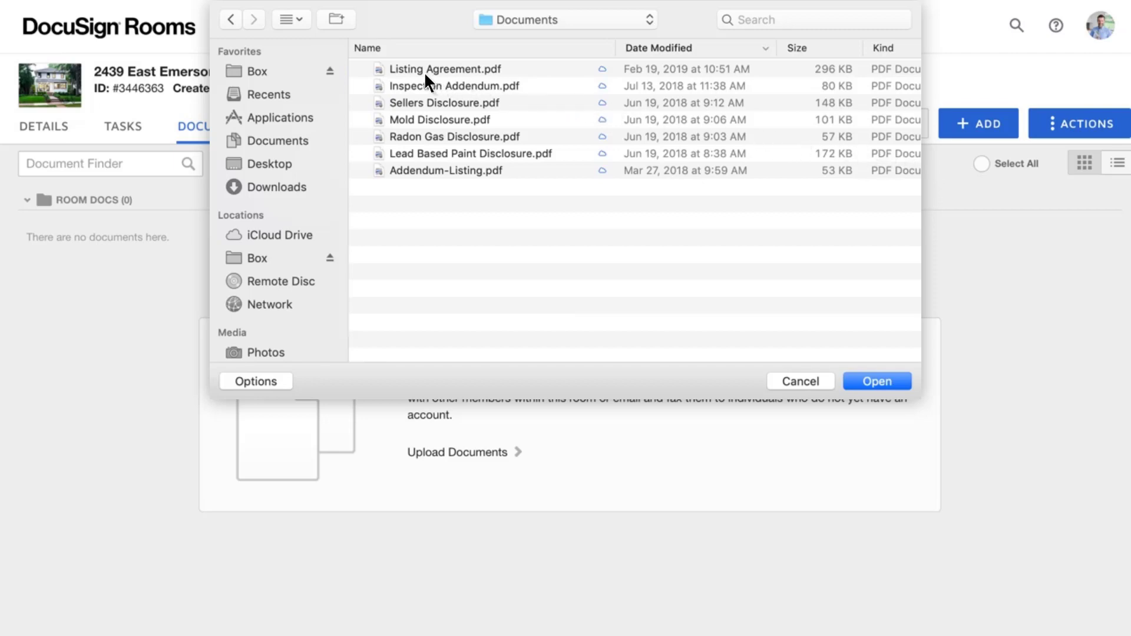
Upload Listing Agreement.pdf from the file picker into the room
click(444, 69)
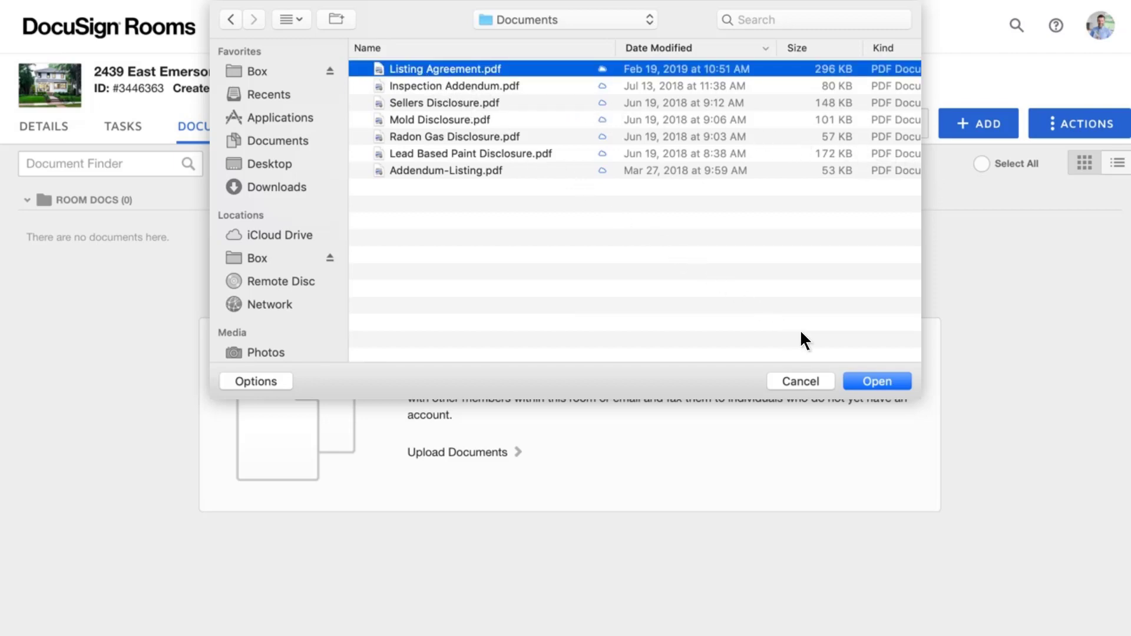
click(875, 381)
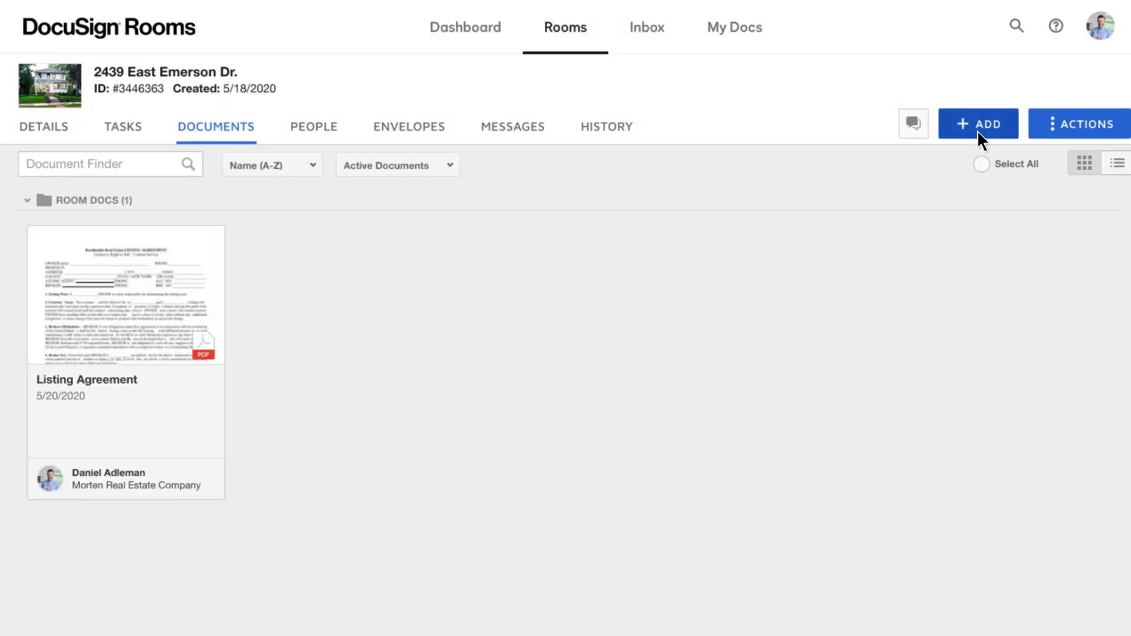
click(978, 124)
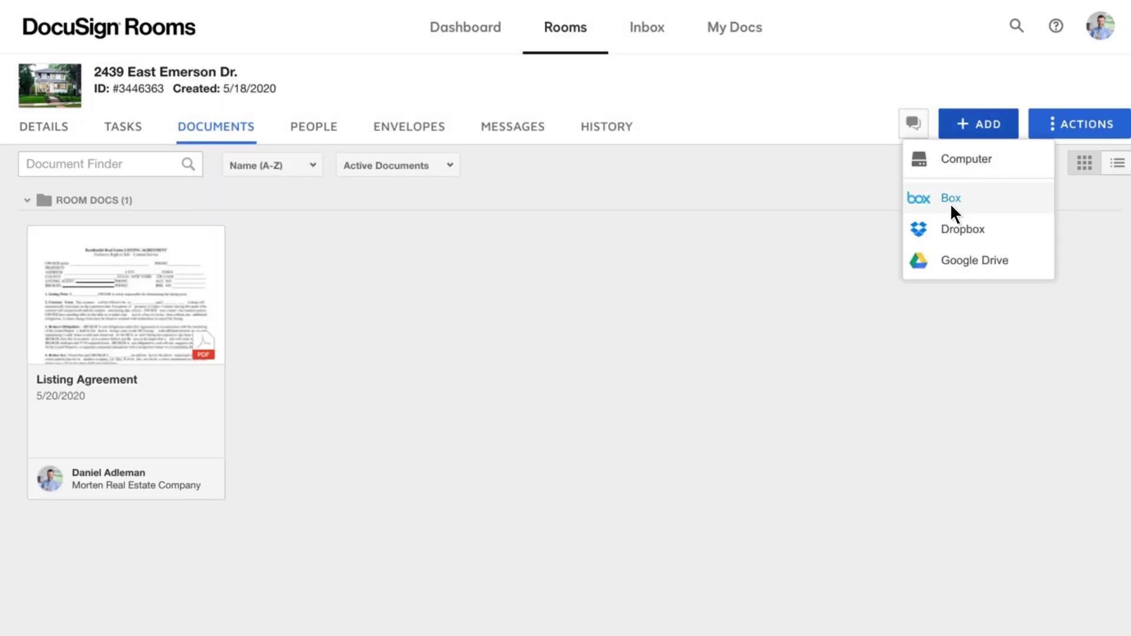
click(951, 198)
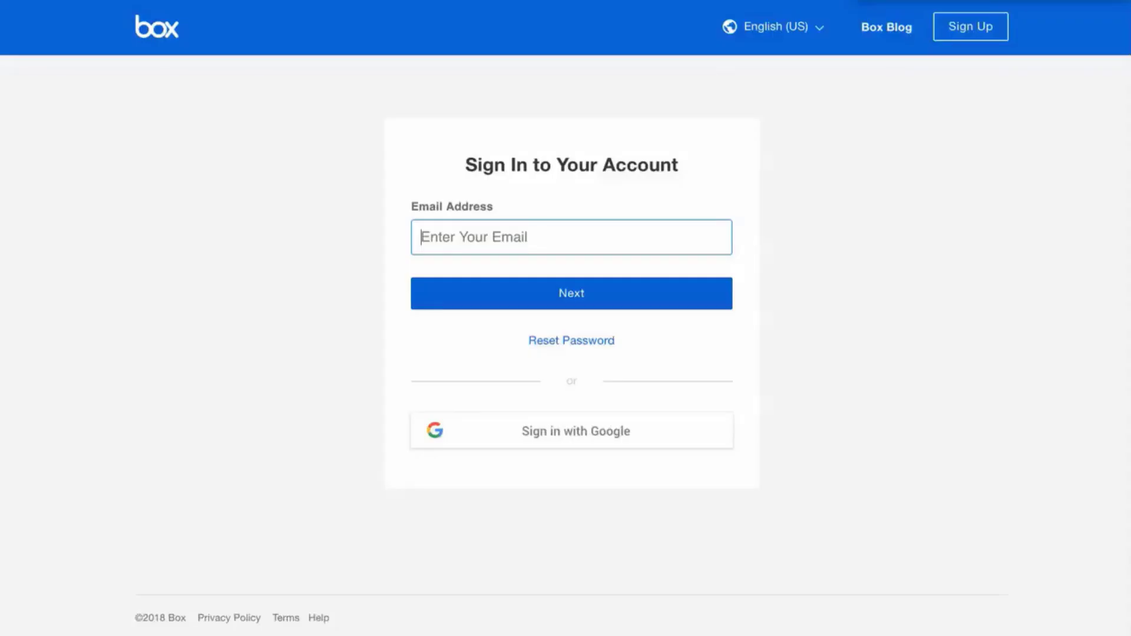
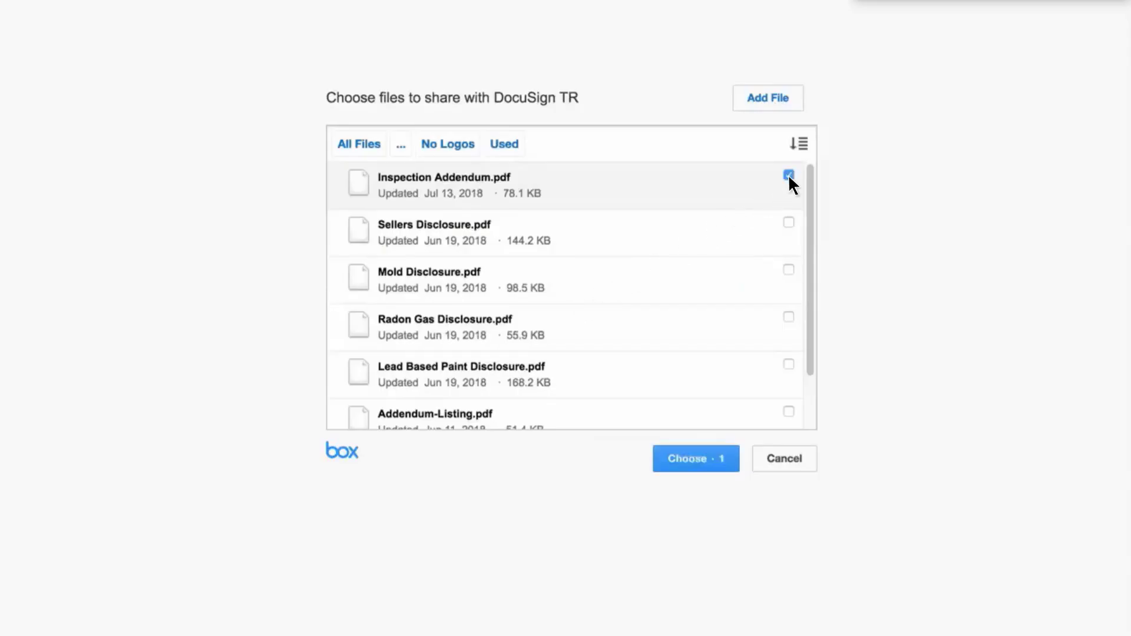
Add Inspection Addendum.pdf and Sellers Disclosure.pdf from Box to the room
click(788, 223)
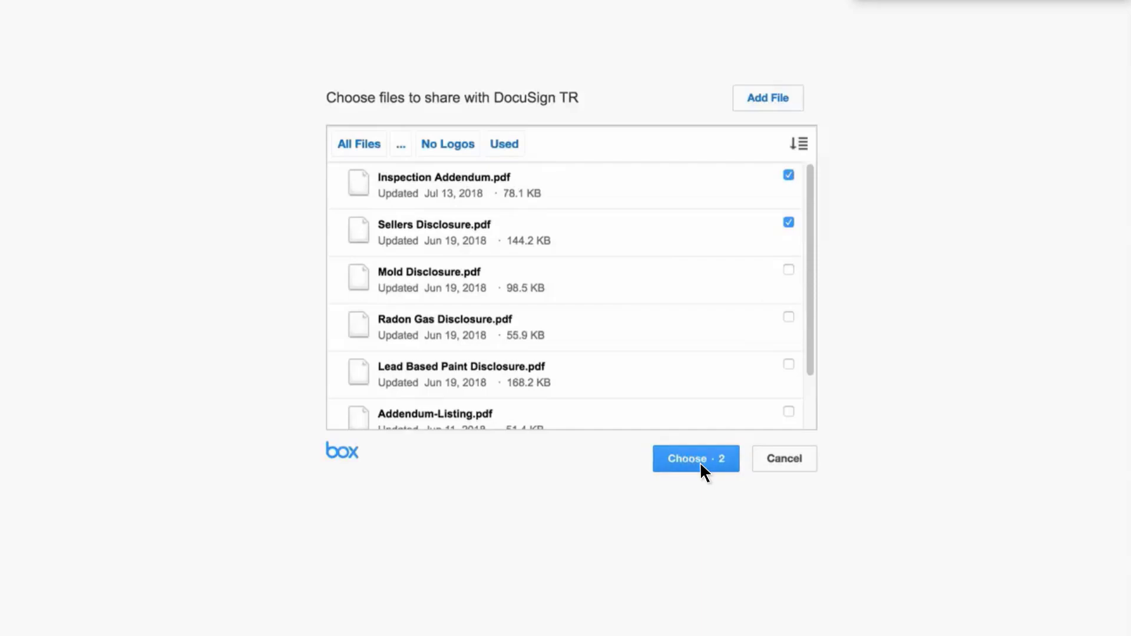
click(695, 458)
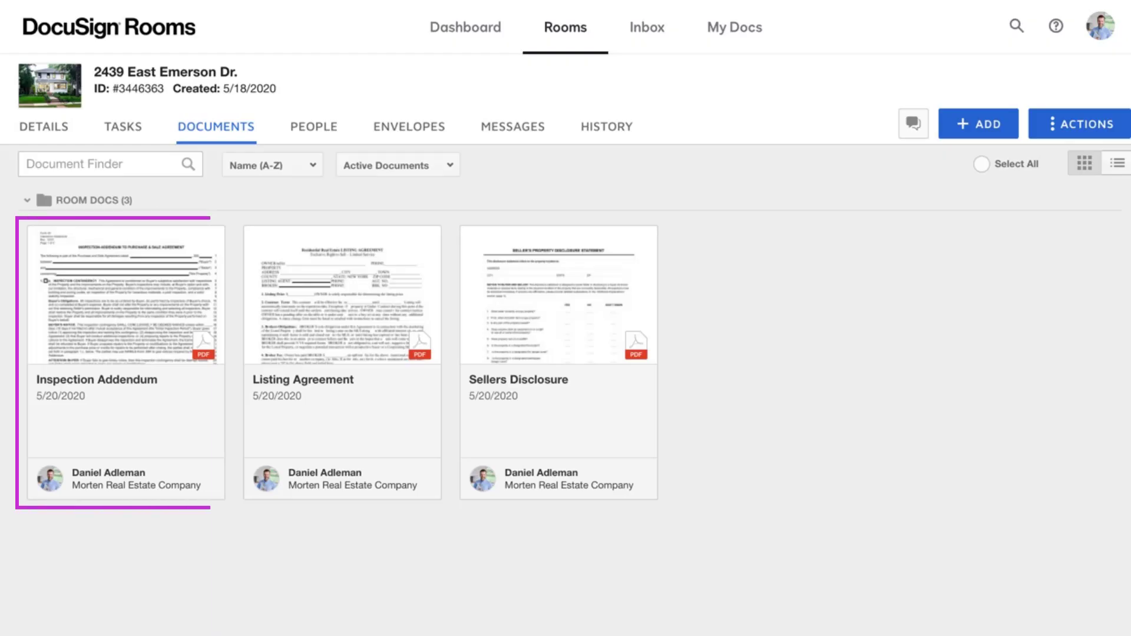